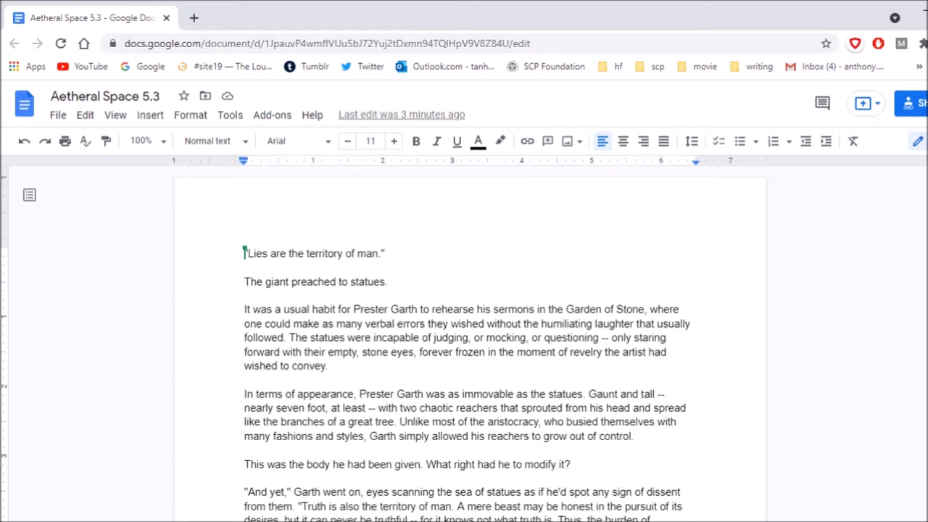
- Type 'away' over 'ago' so the sermon line reads 'still weeks away', then keep reading
scroll("down", 3)
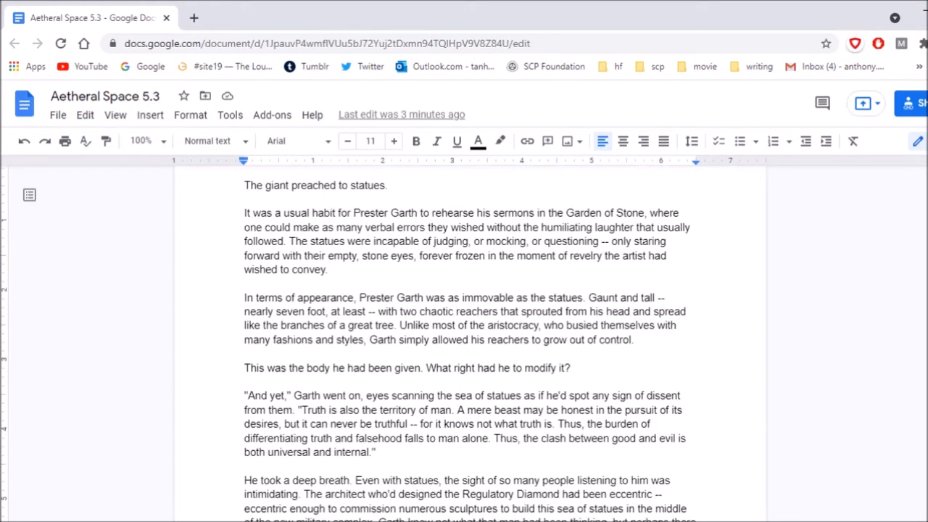
scroll("down", 3)
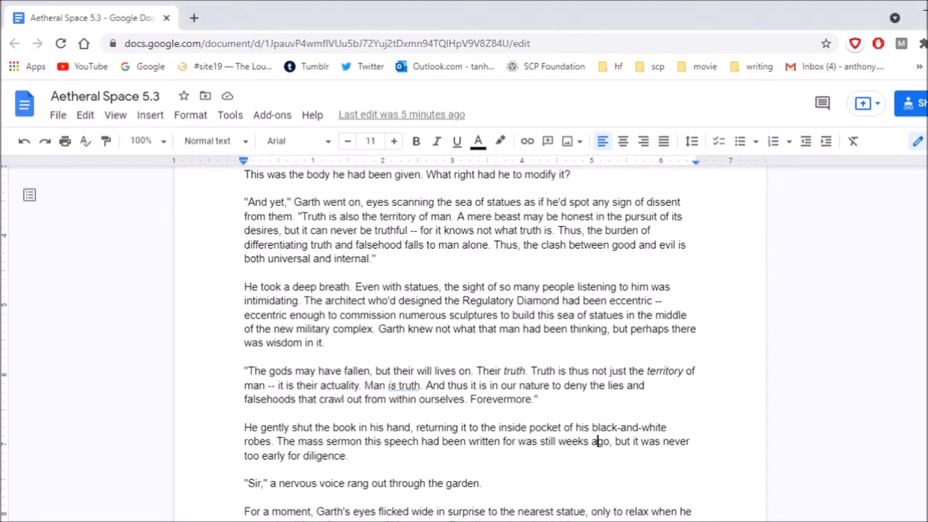
type("away")
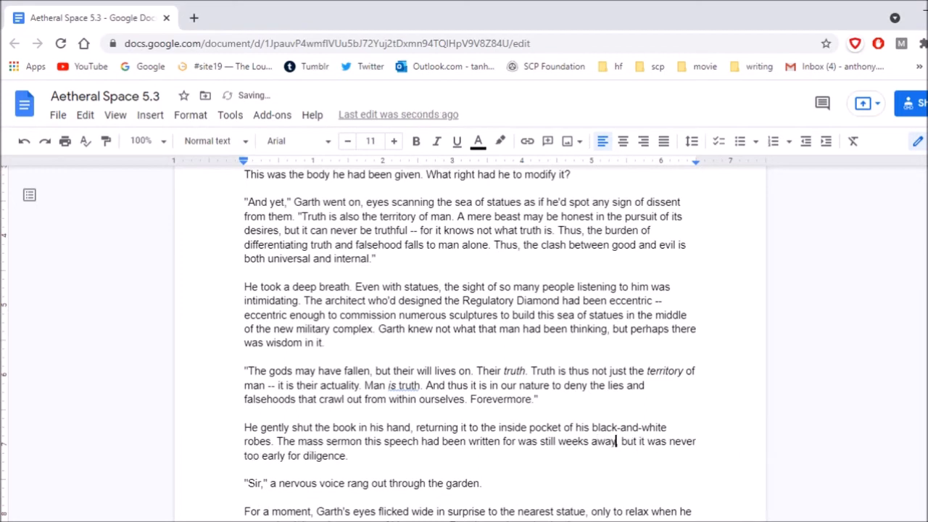
scroll("down", 3)
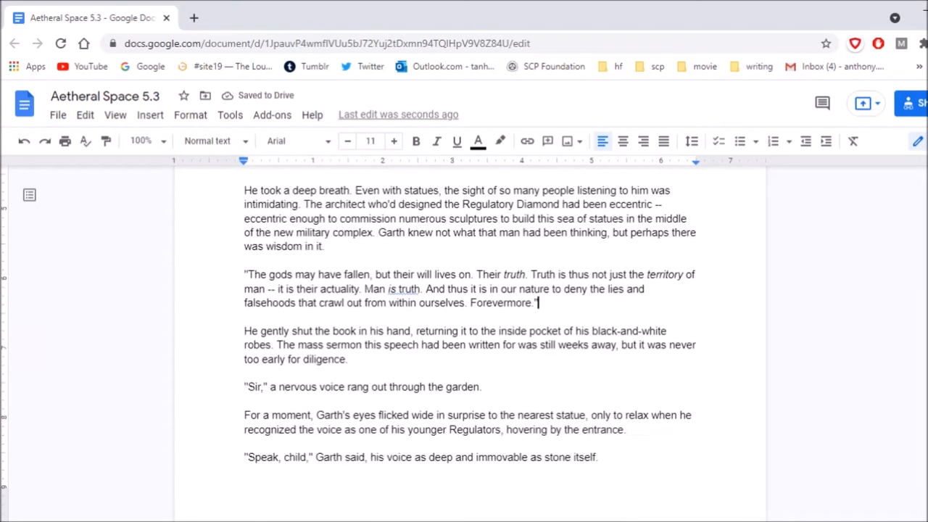
scroll("down", 3)
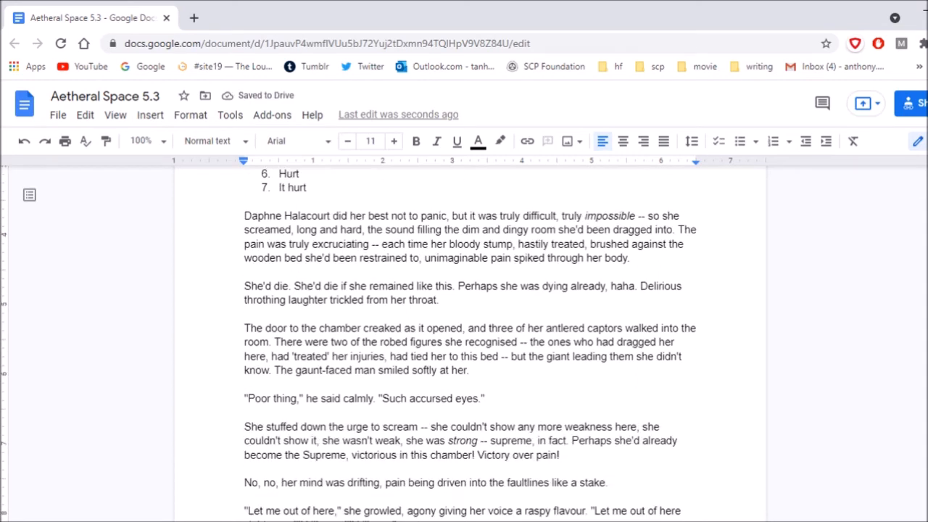
scroll("down", 3)
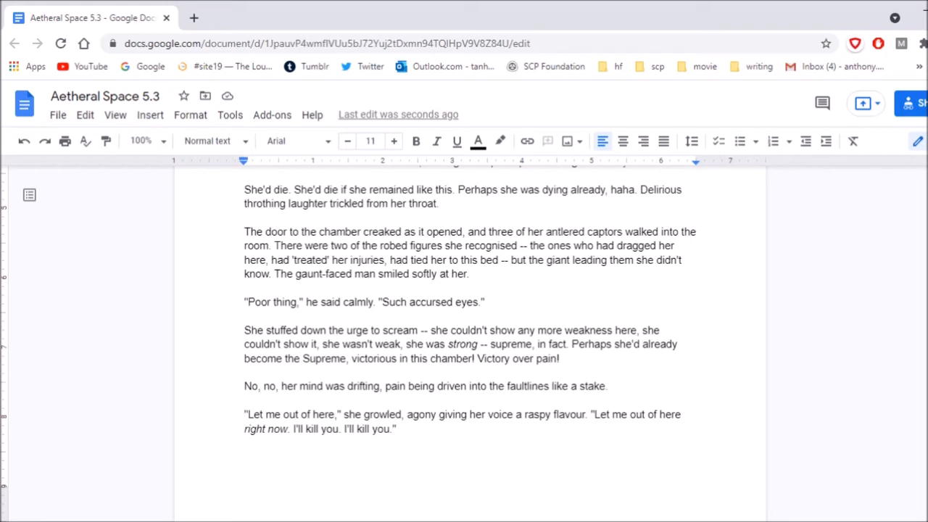
scroll("down", 3)
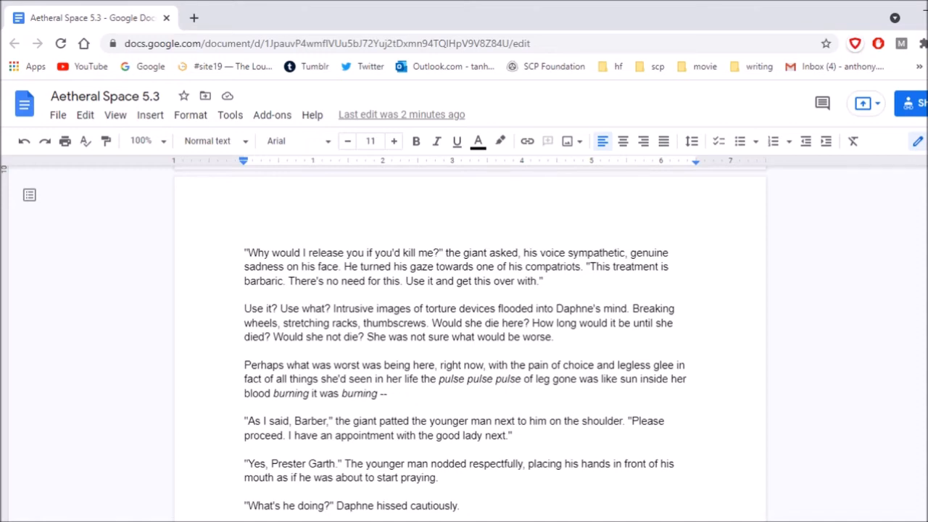
scroll("down", 3)
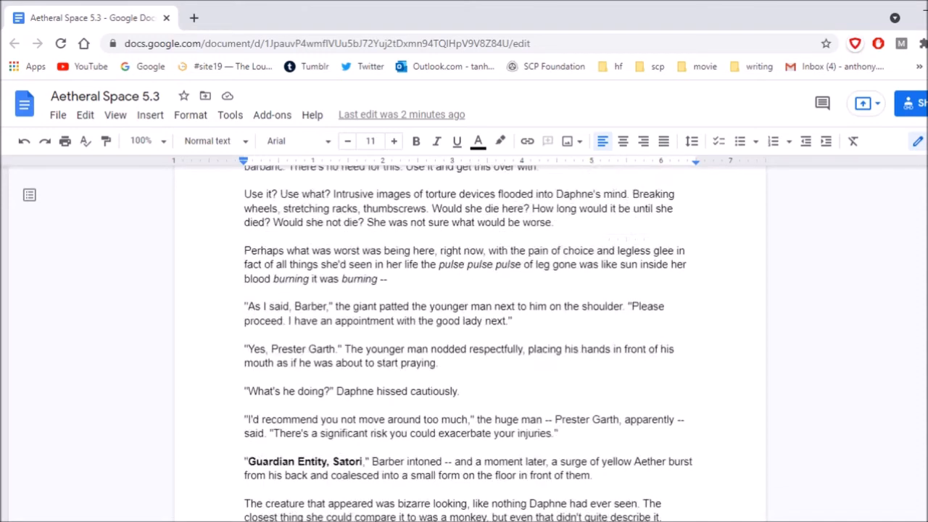
scroll("down", 3)
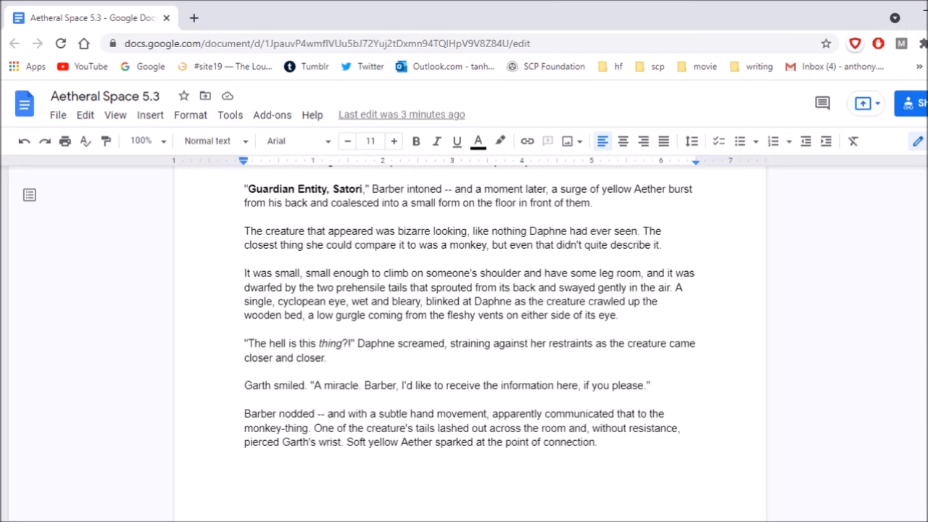
- Read Daphne's captivity scene, correct a word to 'experience', and continue to Ruth's standoff with Lily
scroll("down", 3)
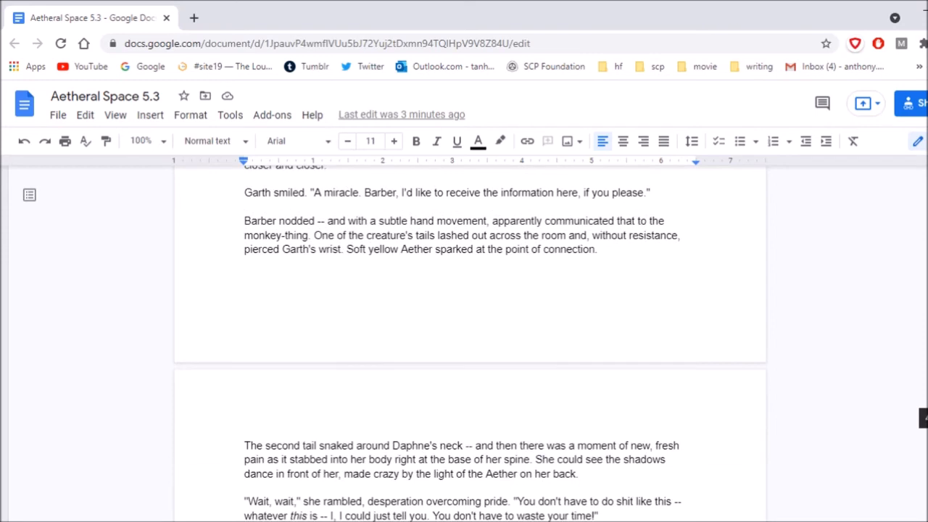
scroll("down", 3)
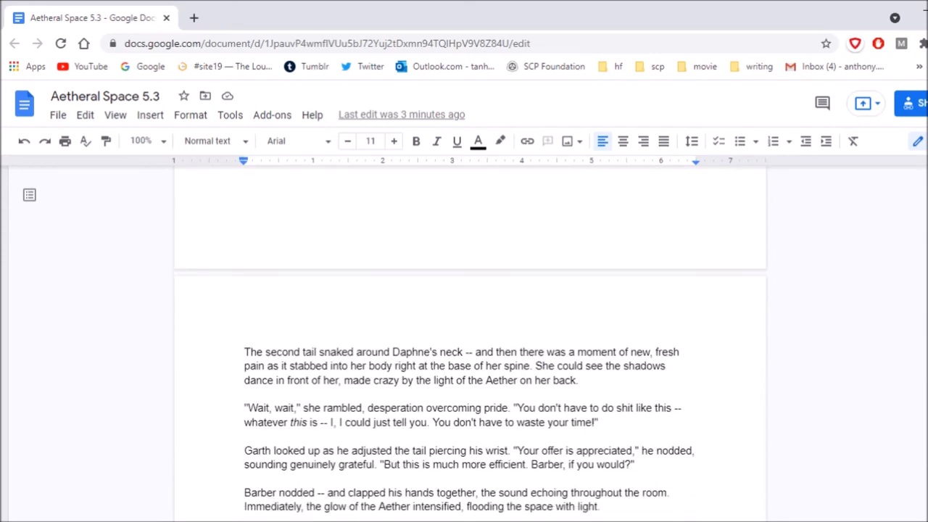
scroll("down", 3)
type("She hadn't seen anything yet.")
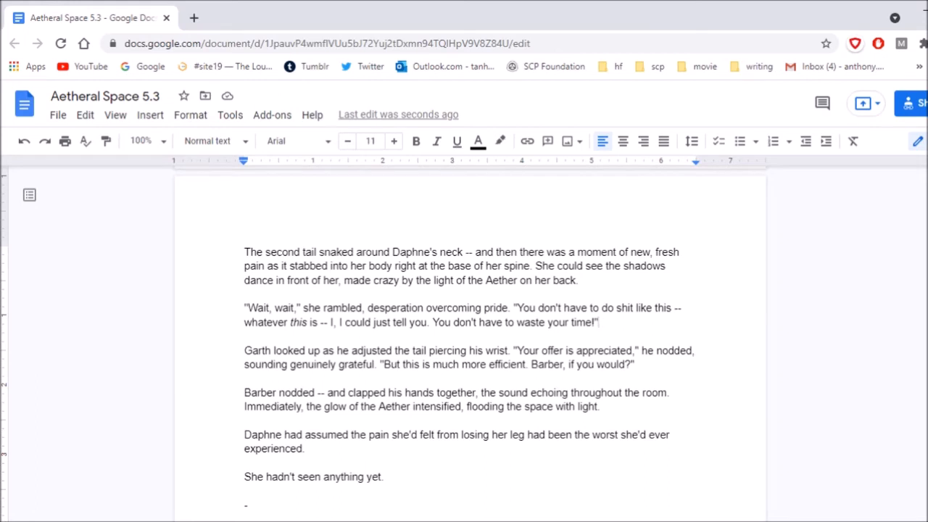
left_click(305, 448)
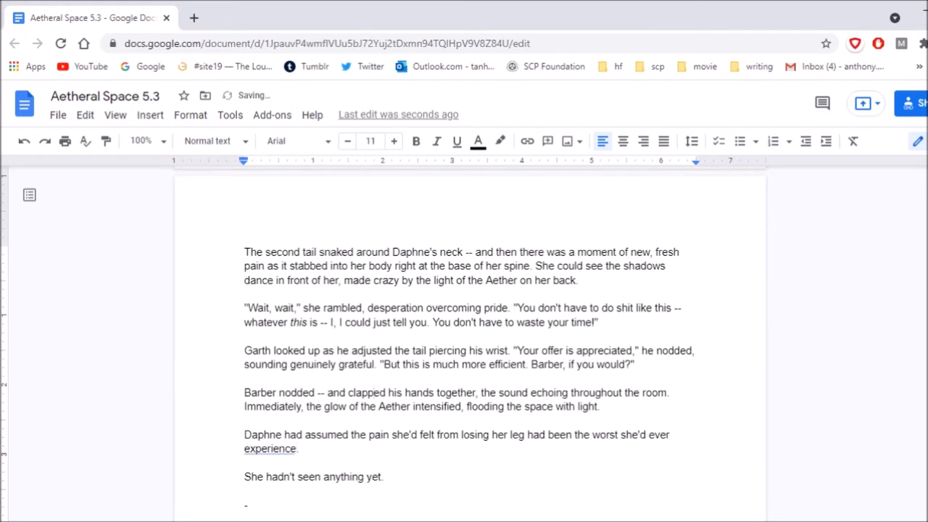
scroll("down", 3)
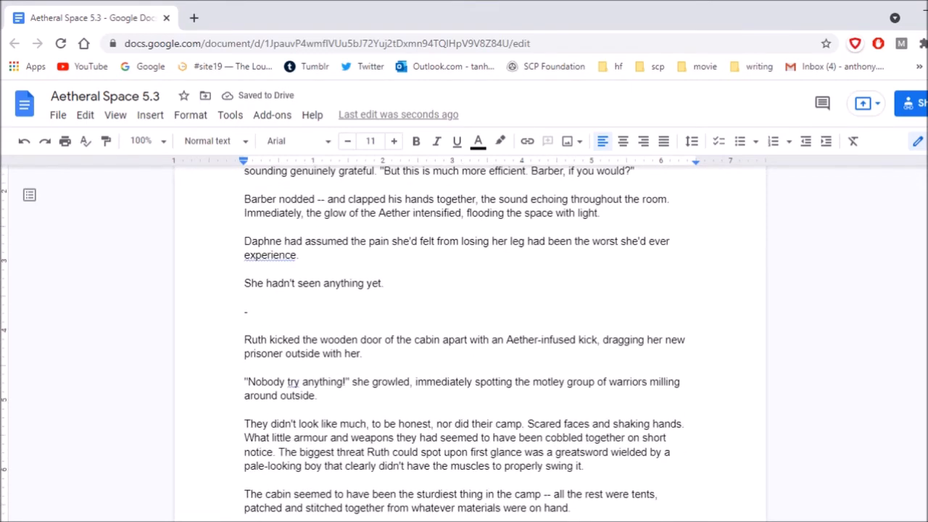
scroll("down", 3)
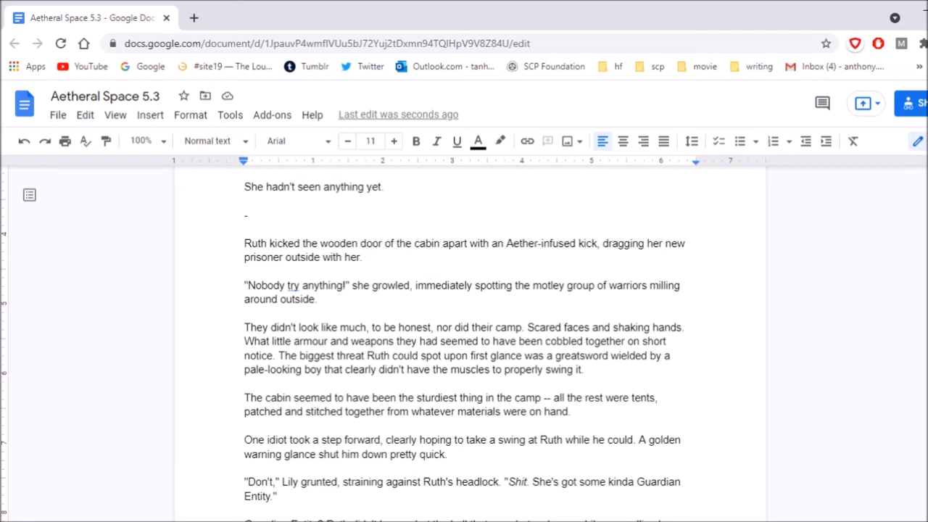
scroll("down", 3)
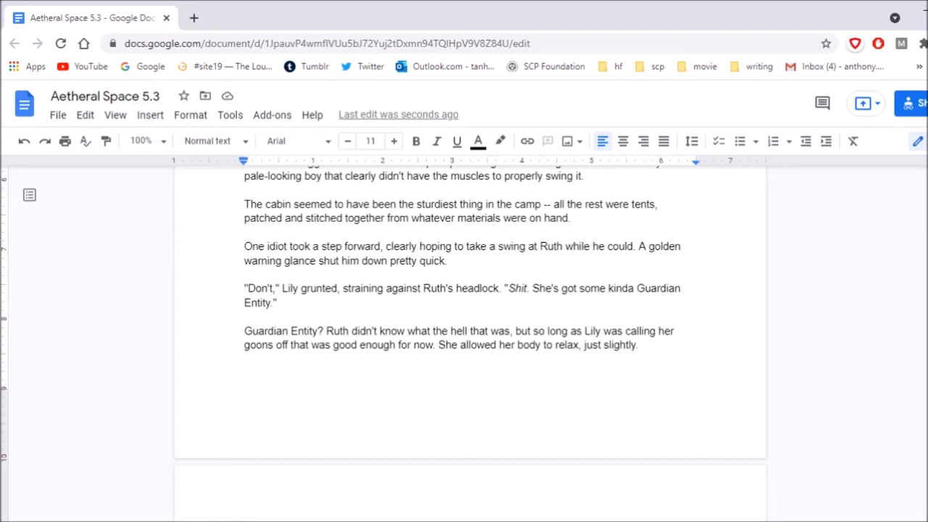
scroll("down", 3)
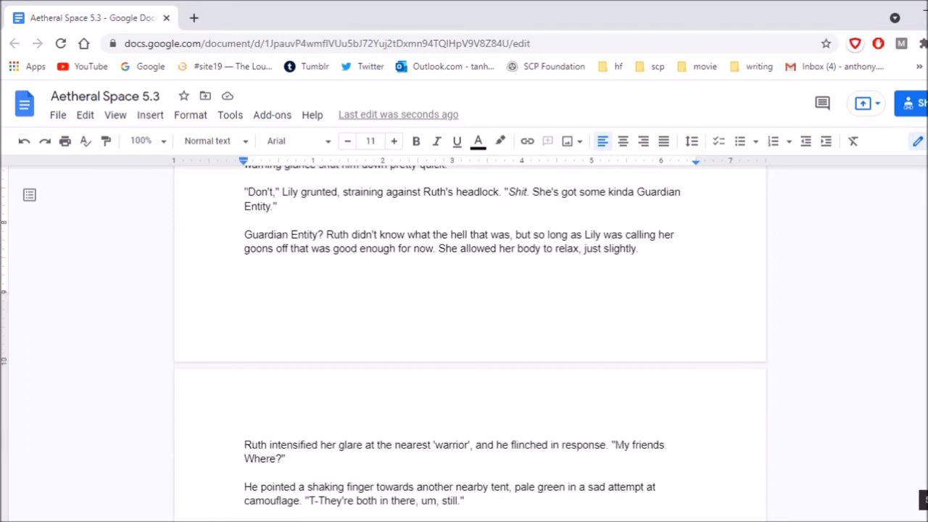
scroll("down", 3)
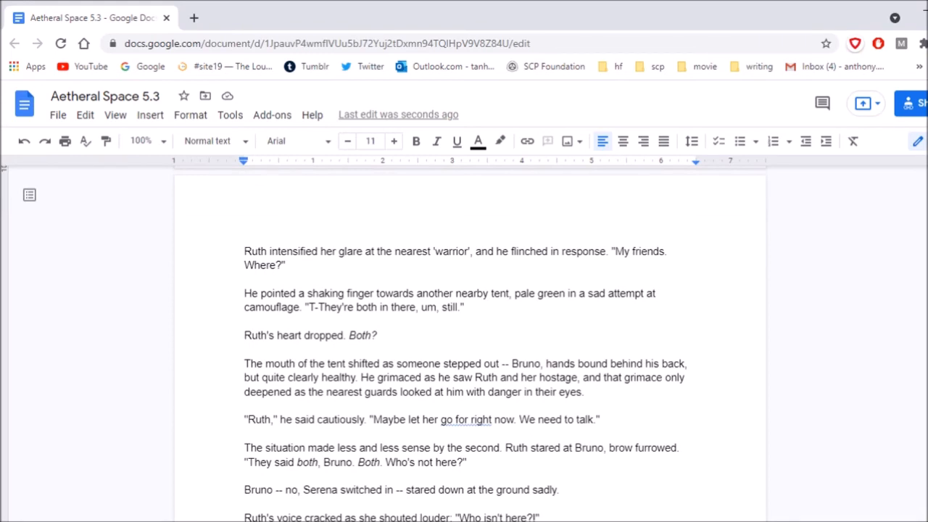
scroll("down", 3)
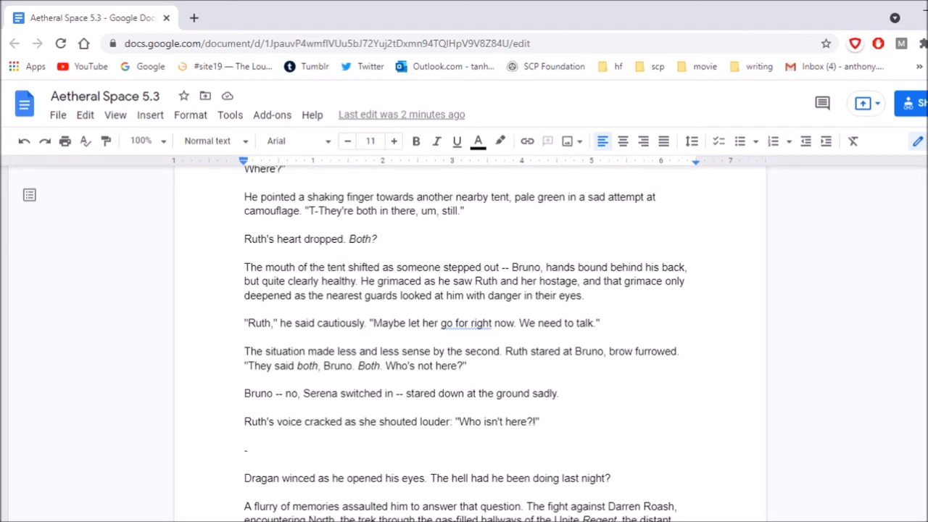
- Read Dragan's waking section through to where his borrowed robe doesn't fit
scroll("down", 3)
type("expecting him, then -- otherwise, the clothing provided would have been in his size.")
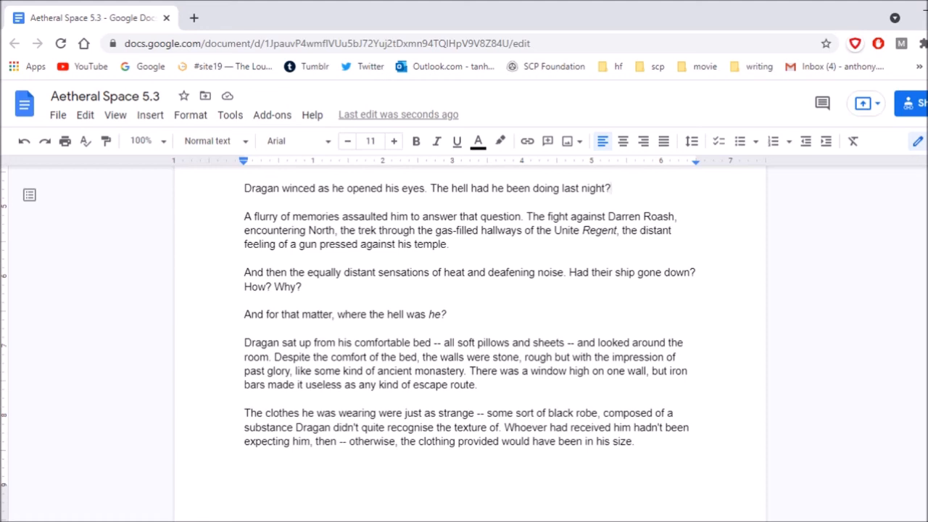
scroll("down", 3)
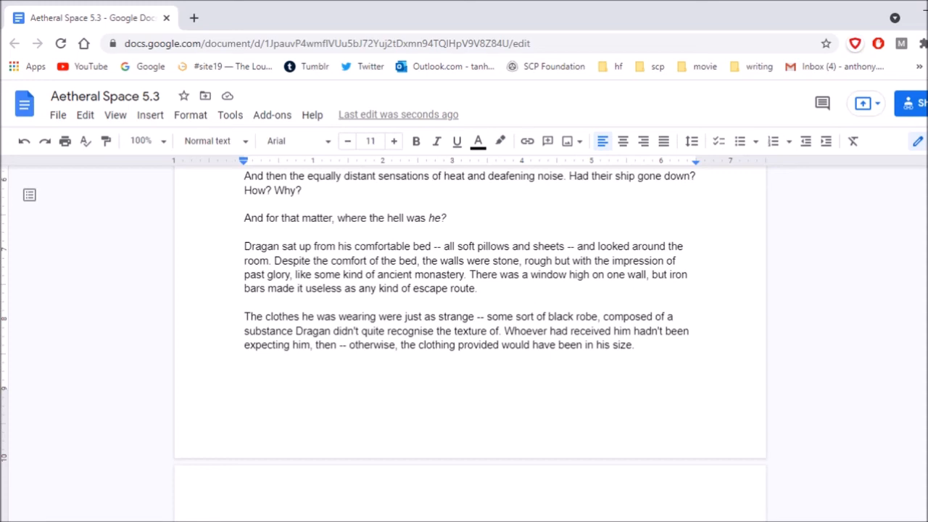
- Read the window scene with 'suffering body' and 'Dragan's ears' fixed, reaching the antlered stranger's questions
scroll("down", 3)
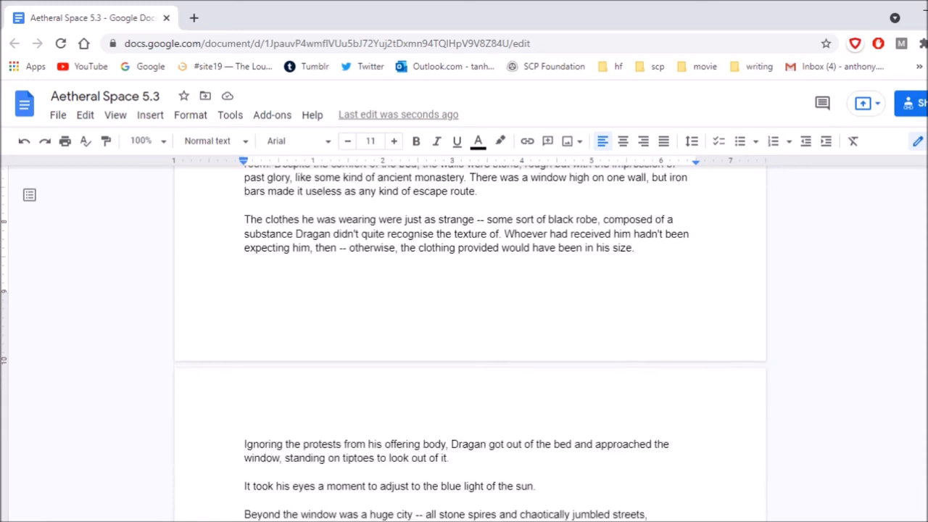
scroll("down", 3)
type("su")
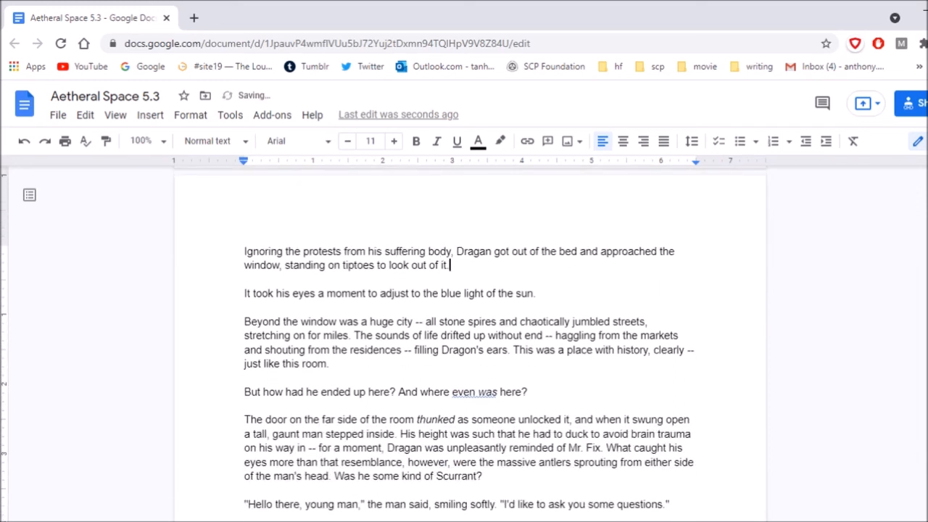
scroll("down", 3)
type("a")
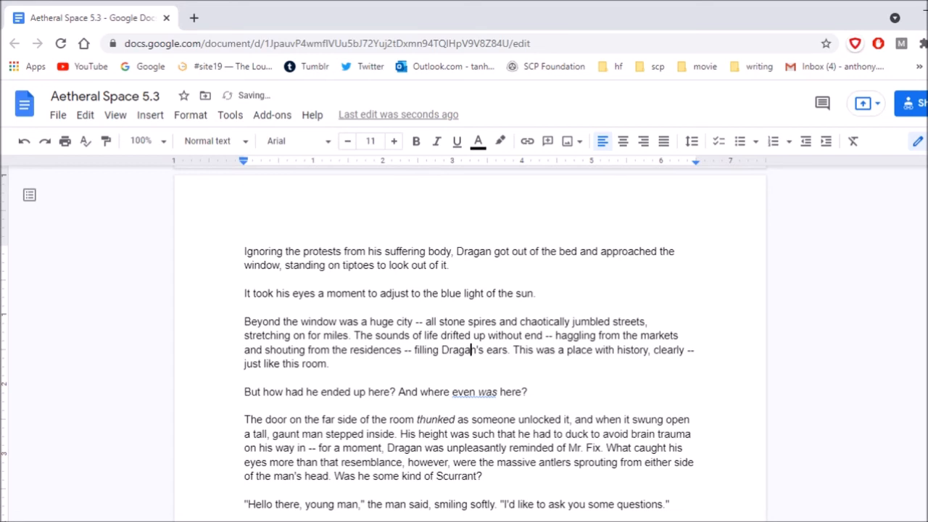
scroll("down", 3)
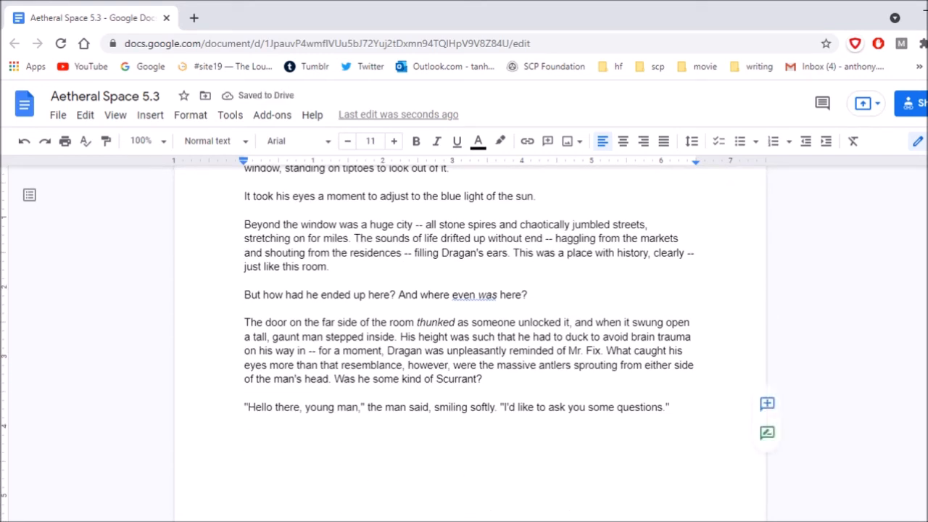